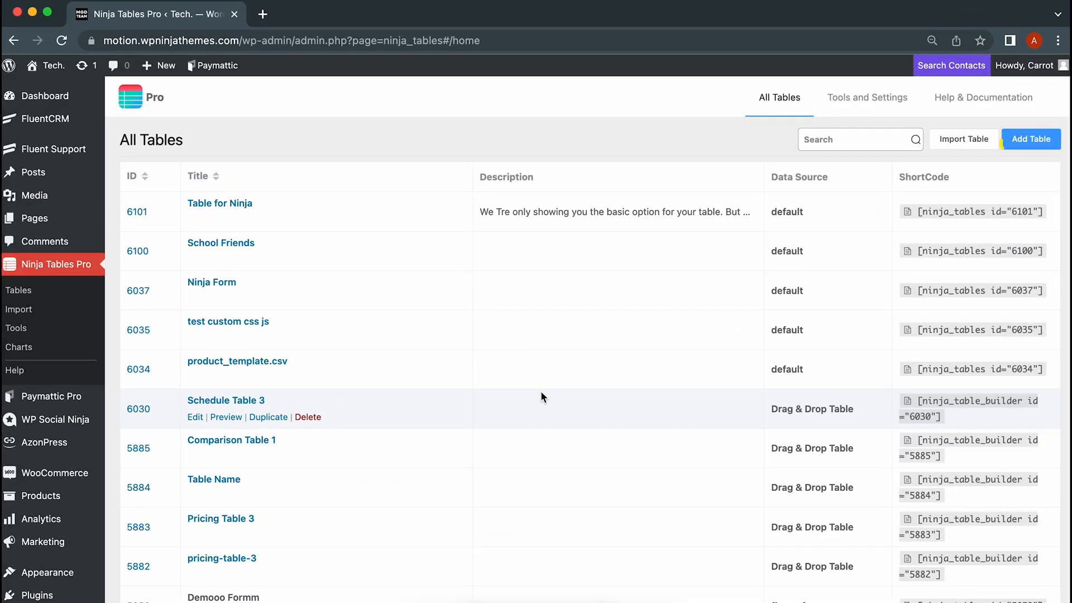
# Create a WP Posts table named WpTable with post as the only selected content type.
pyautogui.click(1031, 138)
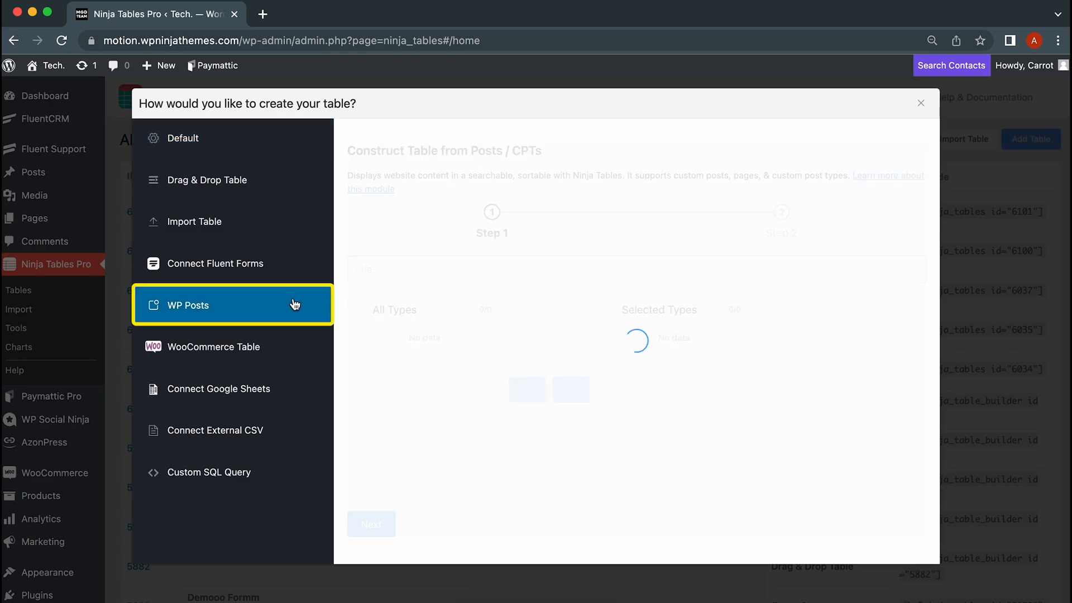
pyautogui.write('WpTable')
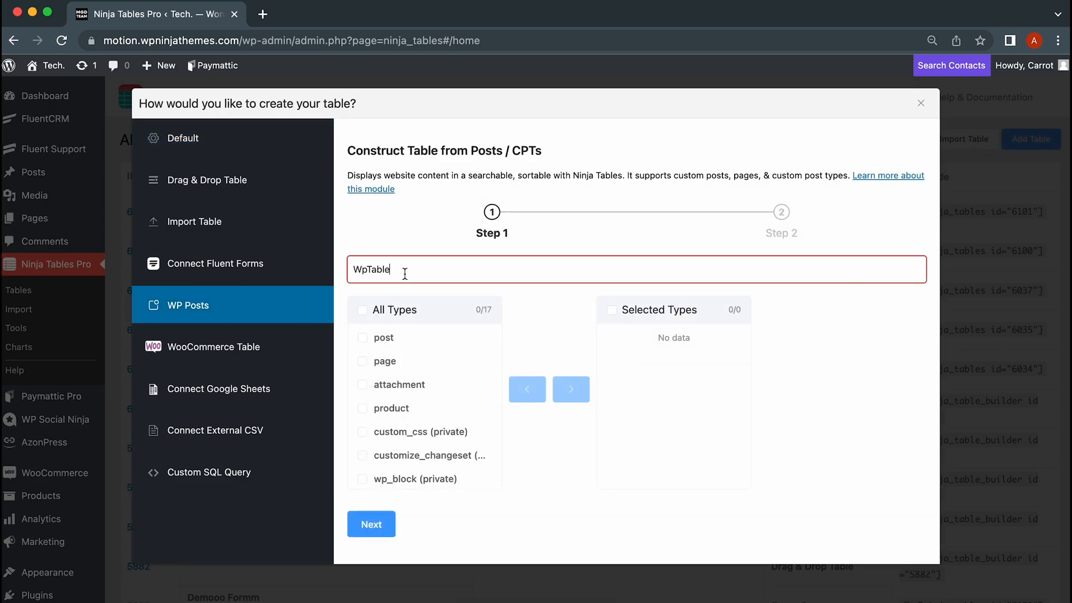
pyautogui.click(362, 337)
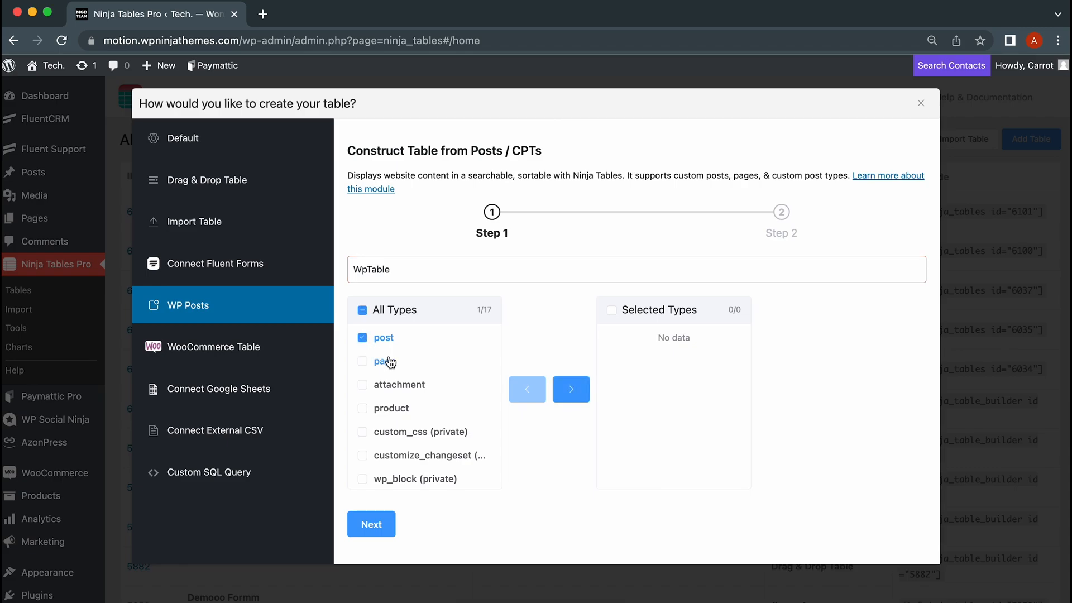
pyautogui.click(571, 389)
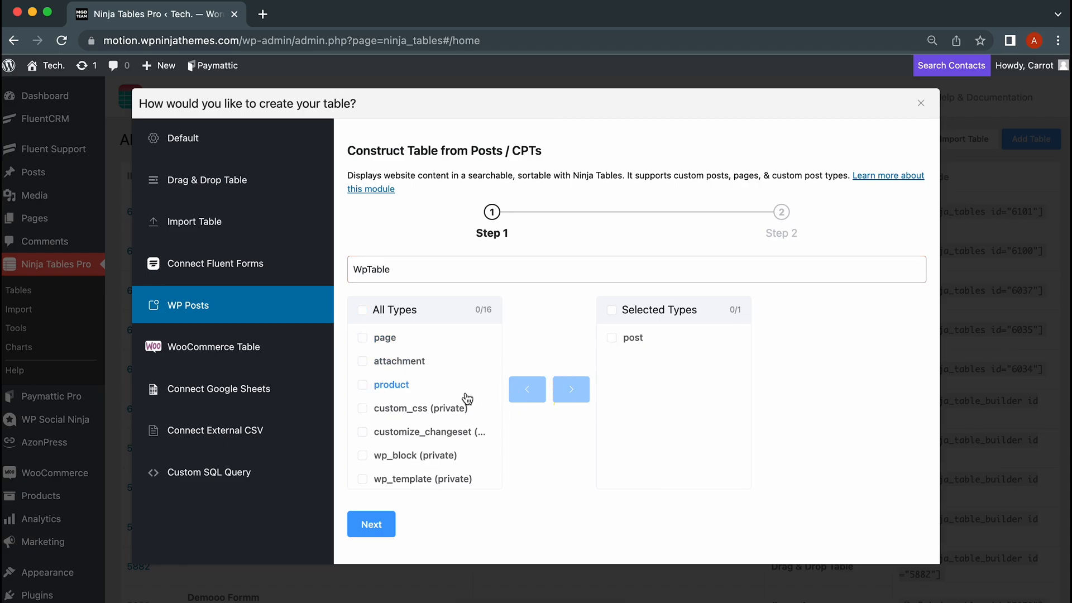
pyautogui.moveTo(382, 418)
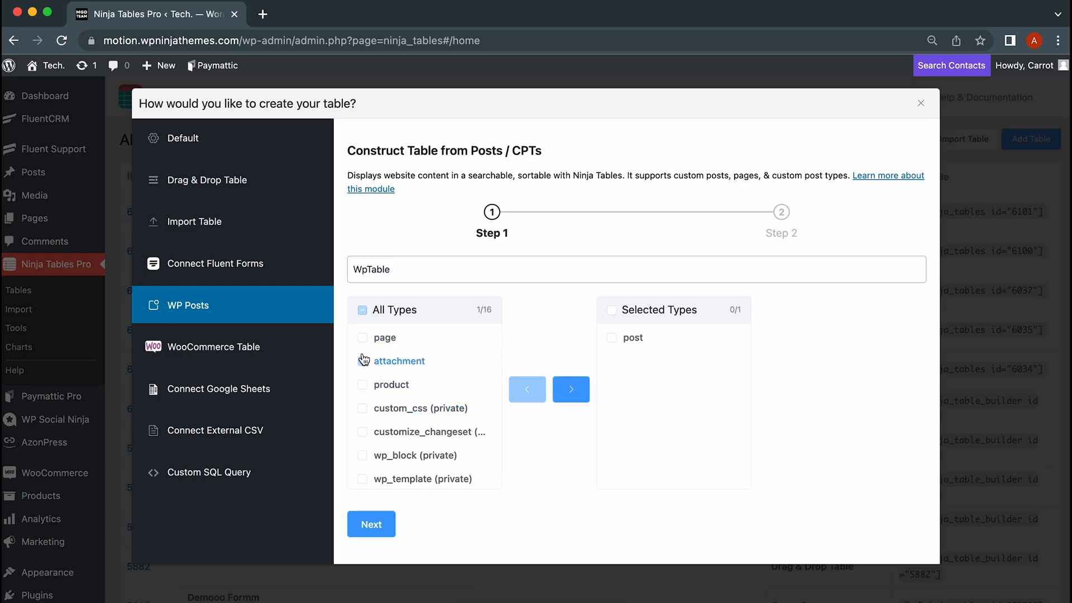
pyautogui.click(362, 361)
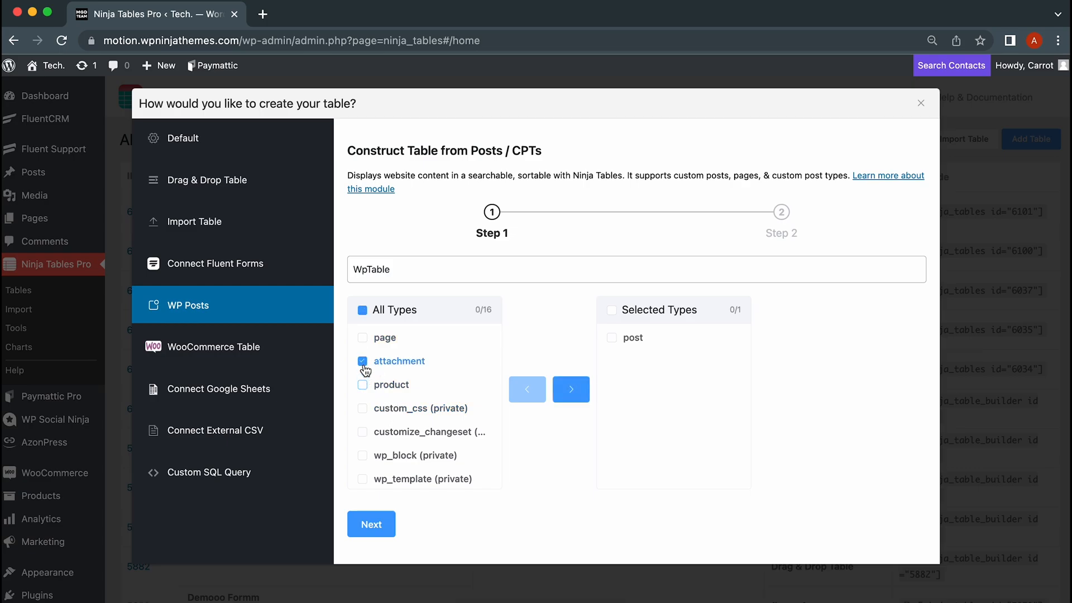
pyautogui.click(362, 361)
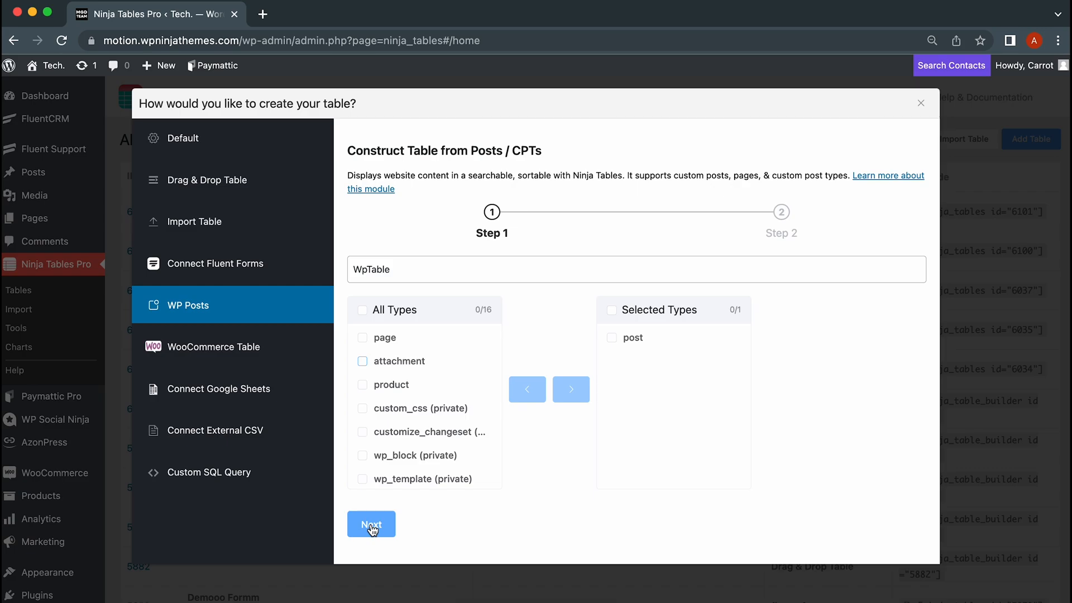
# Select post_author, post_date and post_title properties; add then remove empty condition rows.
pyautogui.click(371, 524)
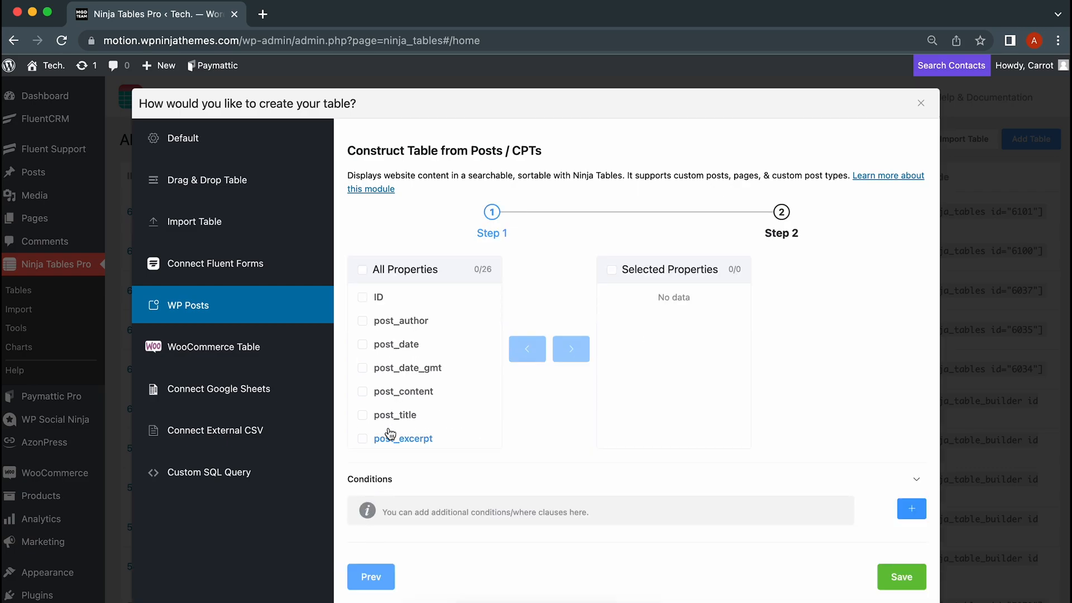
pyautogui.moveTo(395, 383)
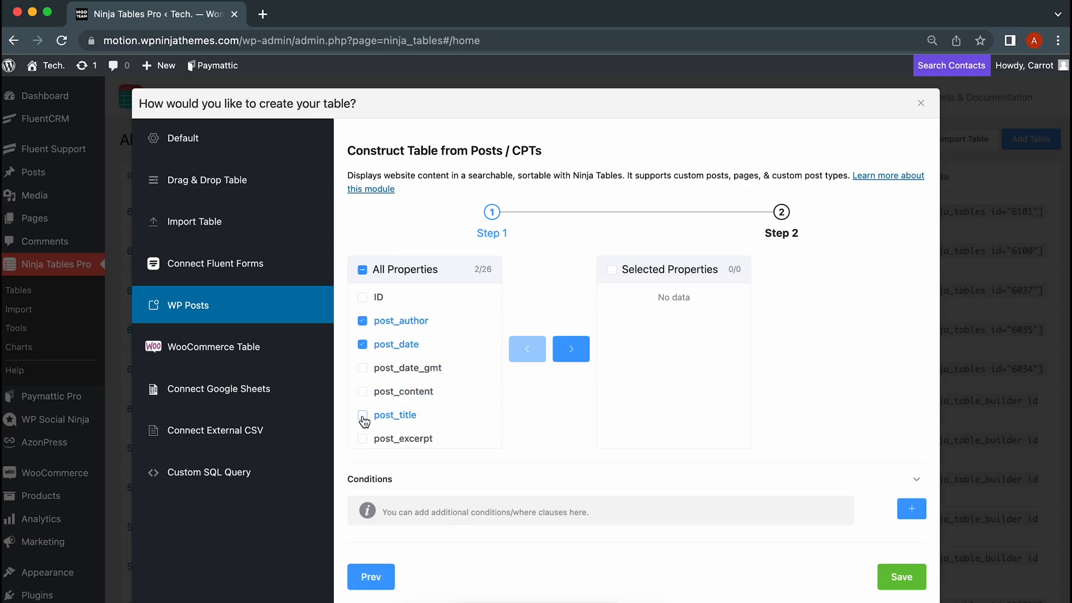
pyautogui.click(571, 349)
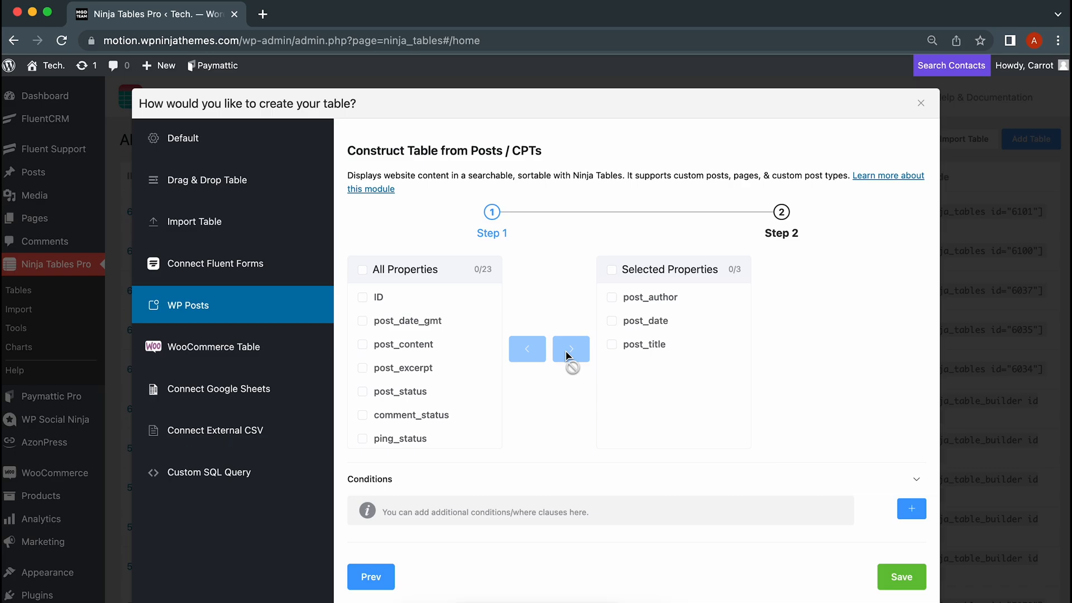
pyautogui.click(911, 508)
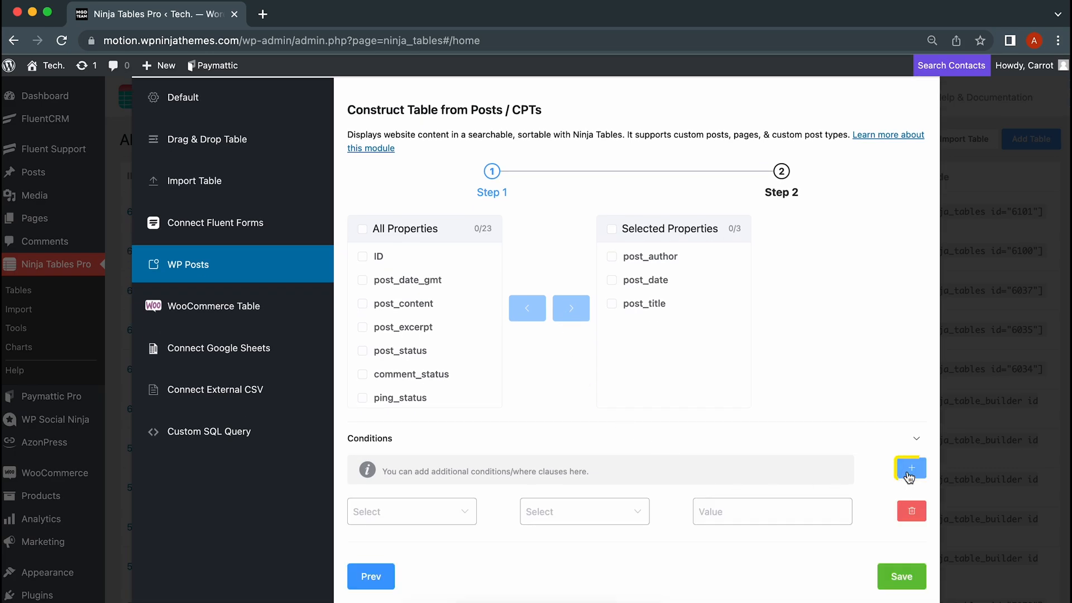
pyautogui.click(912, 468)
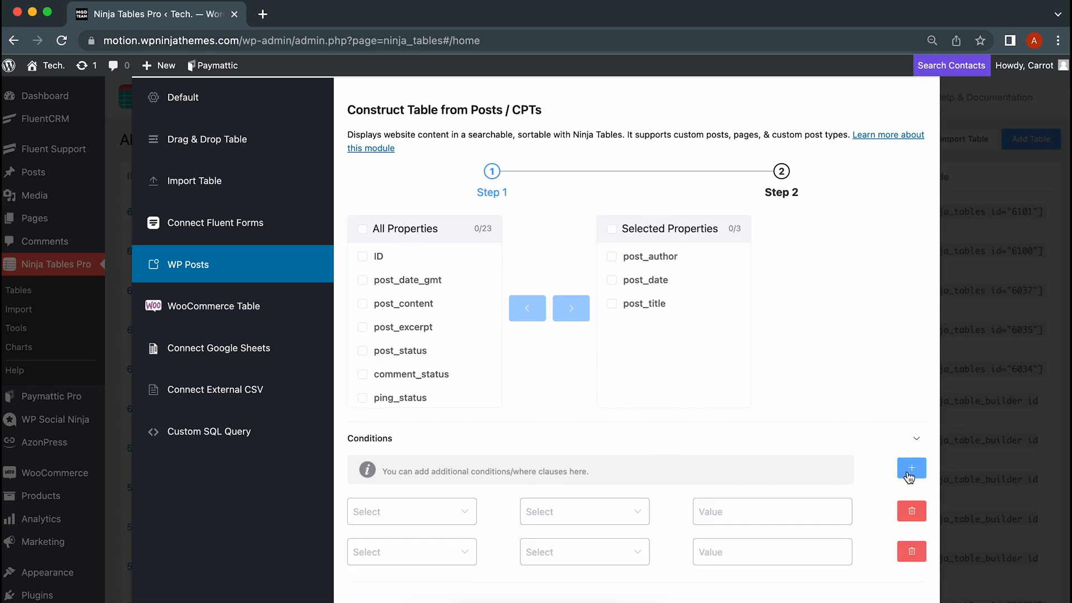
pyautogui.scroll(-3)
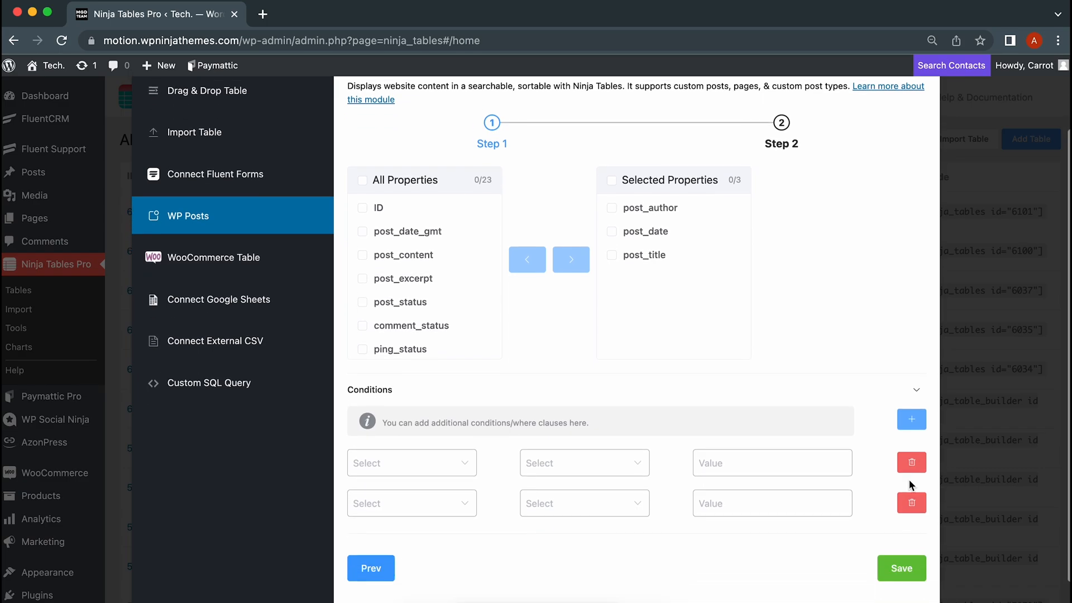
pyautogui.click(911, 463)
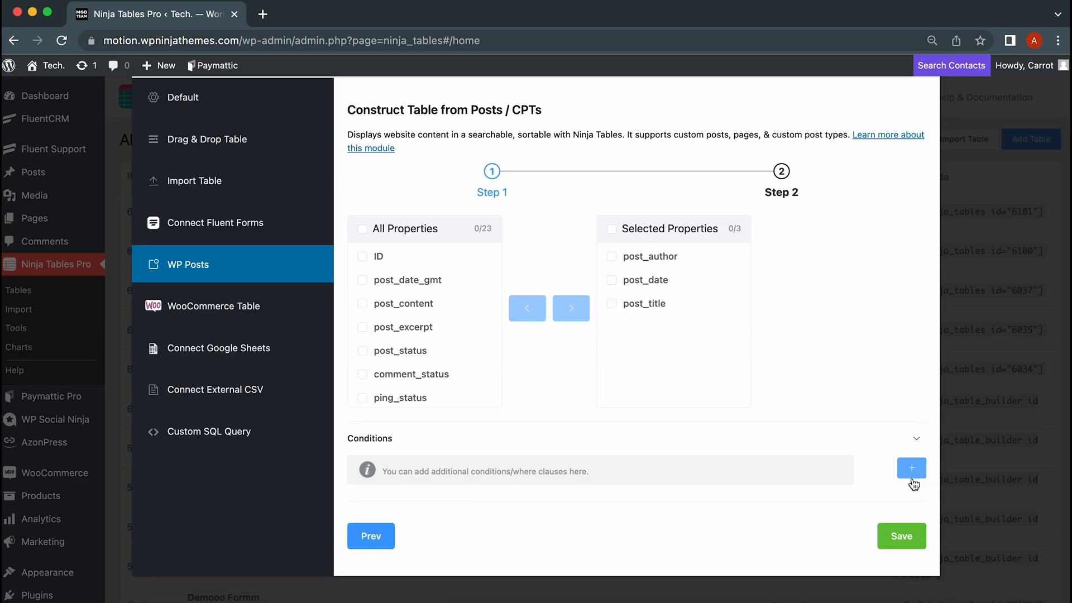
# Save the table and review the 10-post WpTable preview.
pyautogui.click(902, 535)
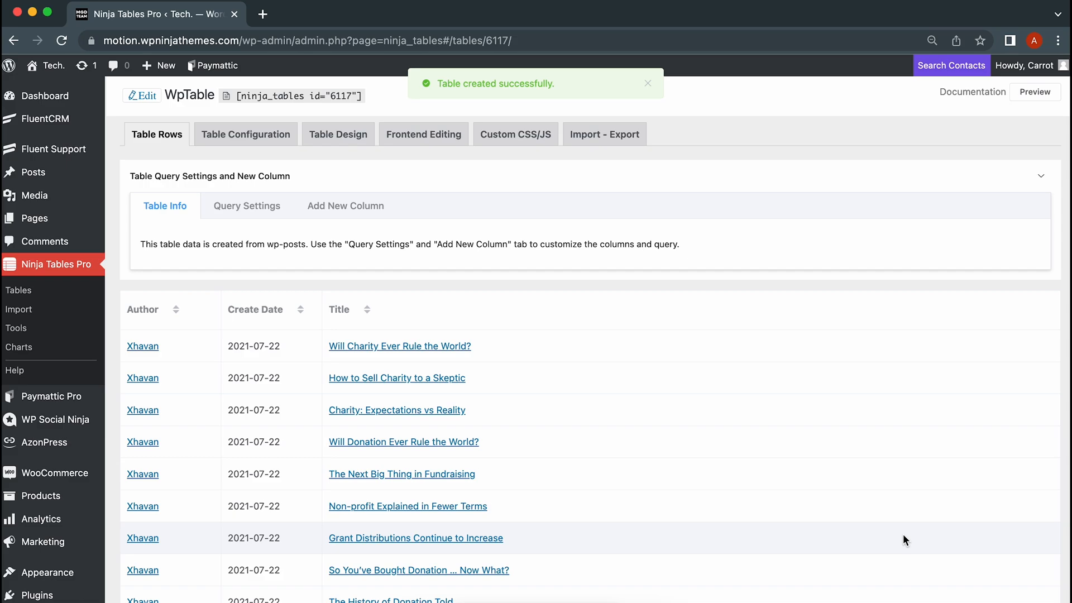
pyautogui.scroll(-3)
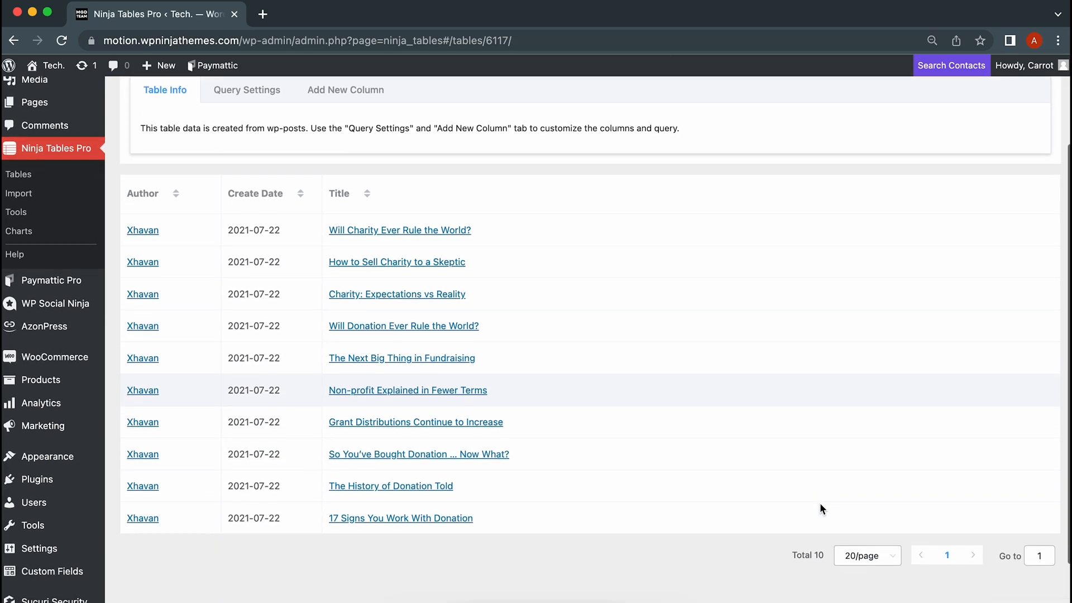
pyautogui.scroll(3)
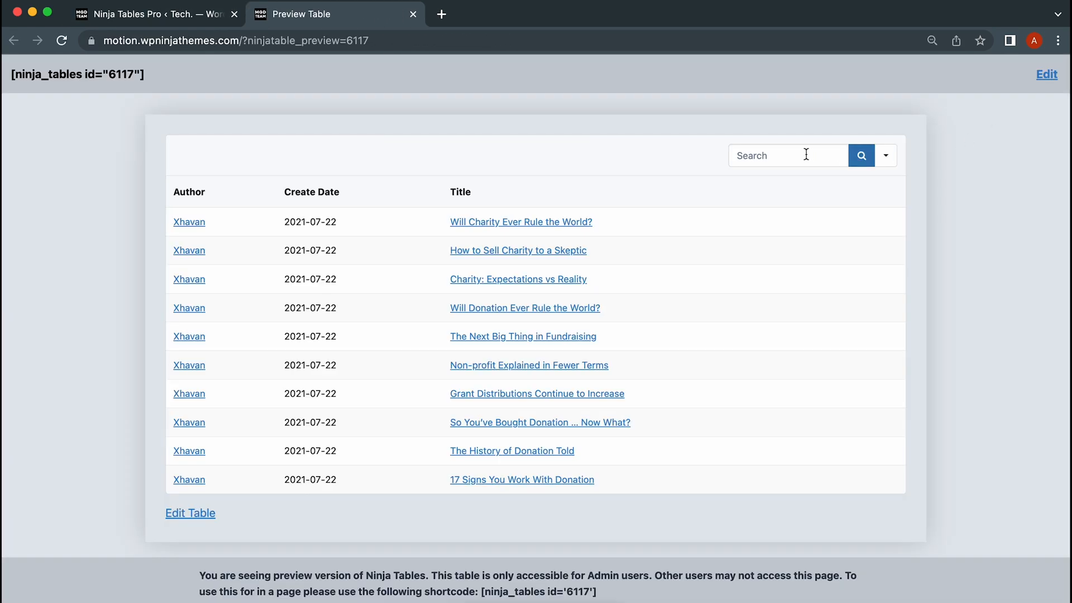
# Search the preview for 'How to sell', clear the filter and return to the editor.
pyautogui.write('How to sell')
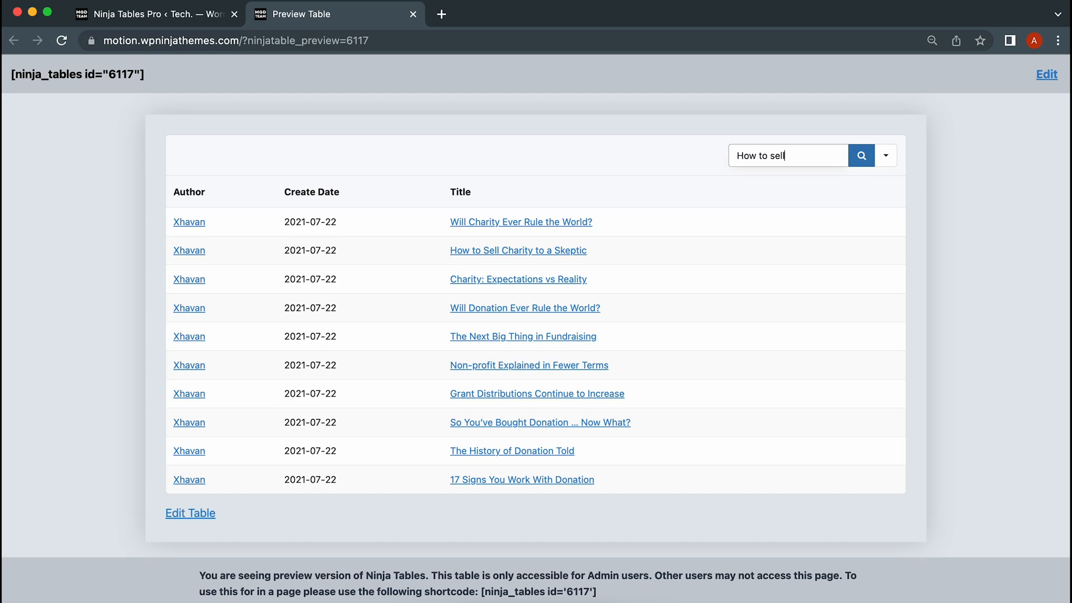
pyautogui.click(861, 156)
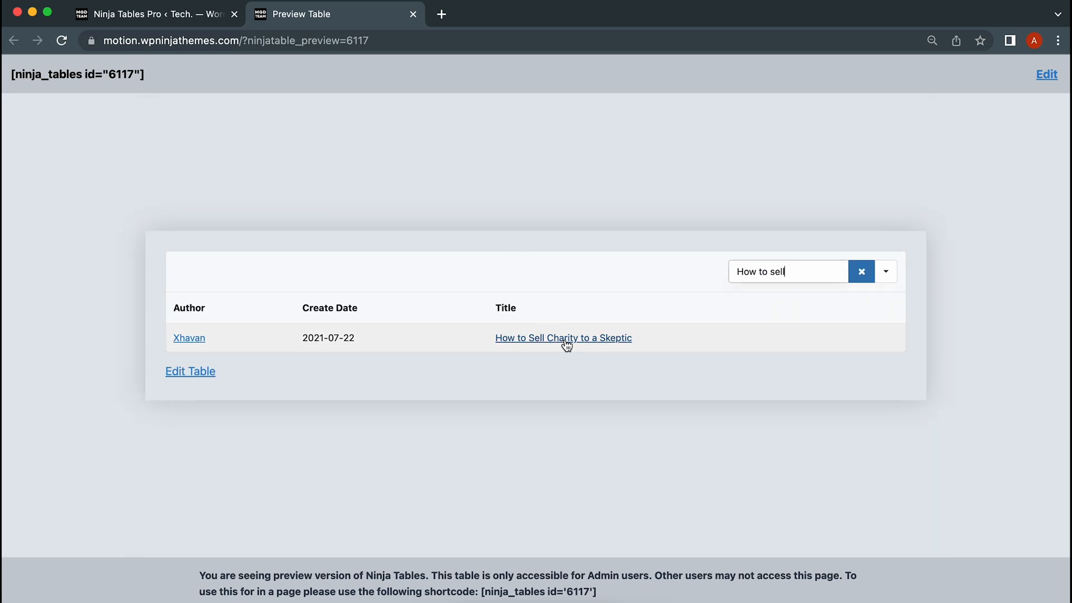
pyautogui.click(861, 271)
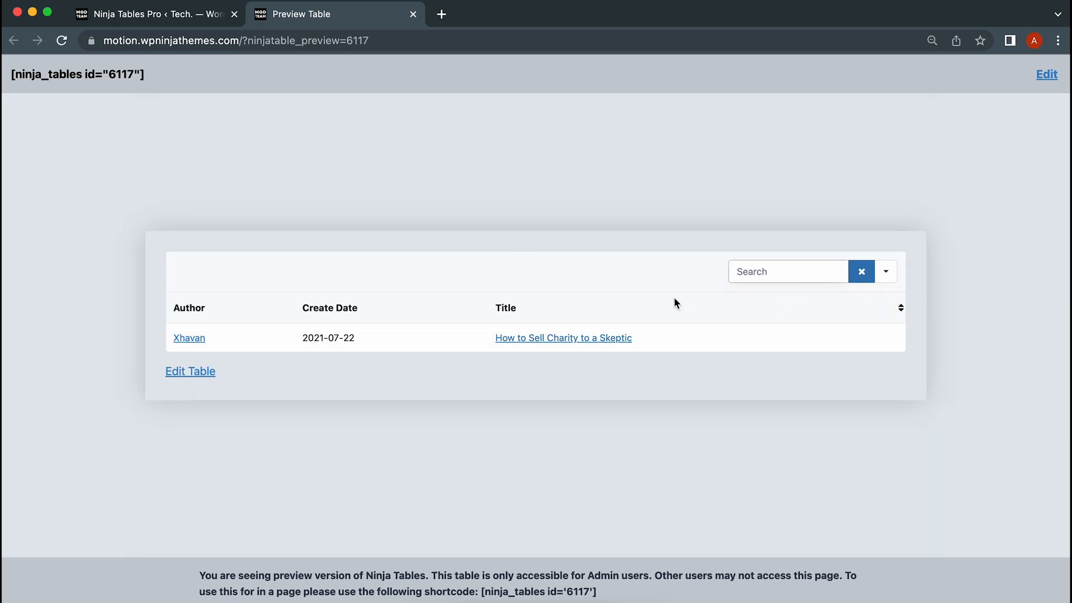
pyautogui.click(861, 271)
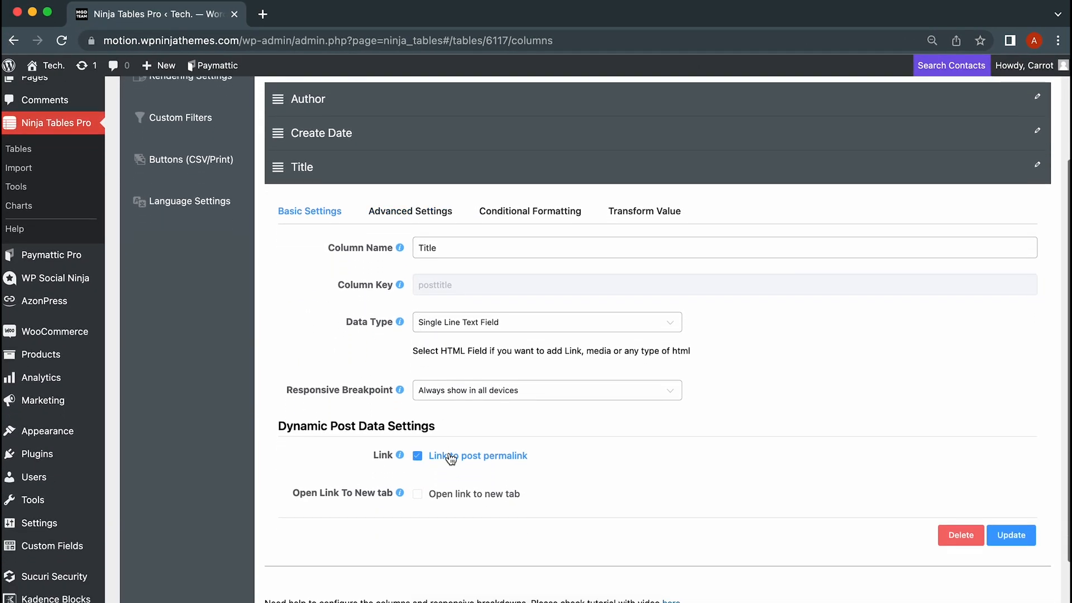
# Note the Title column's permalink option and close its settings.
pyautogui.doubleClick(477, 456)
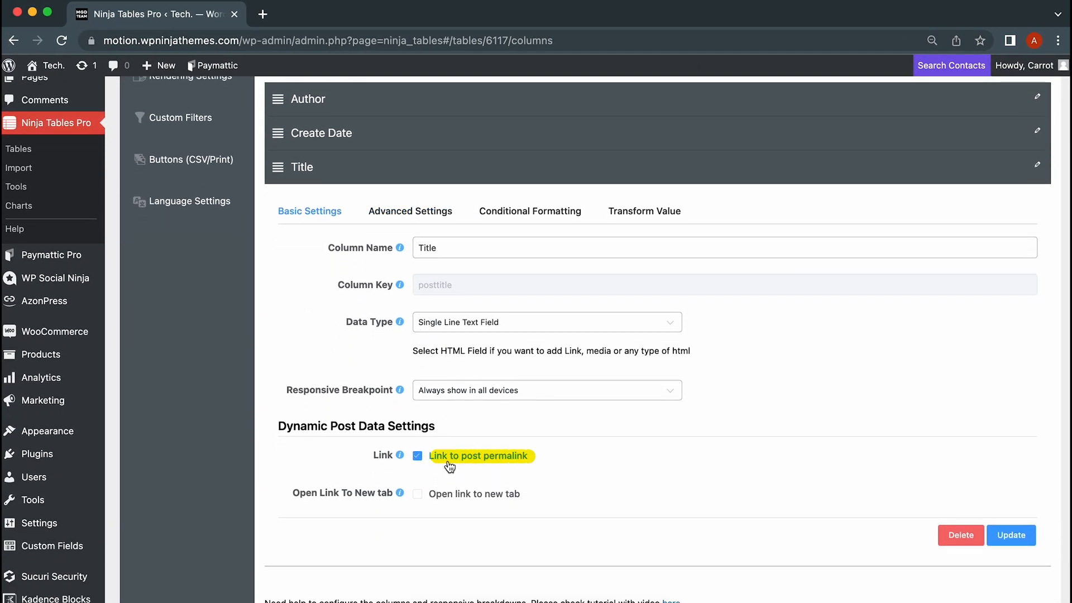
pyautogui.click(1011, 535)
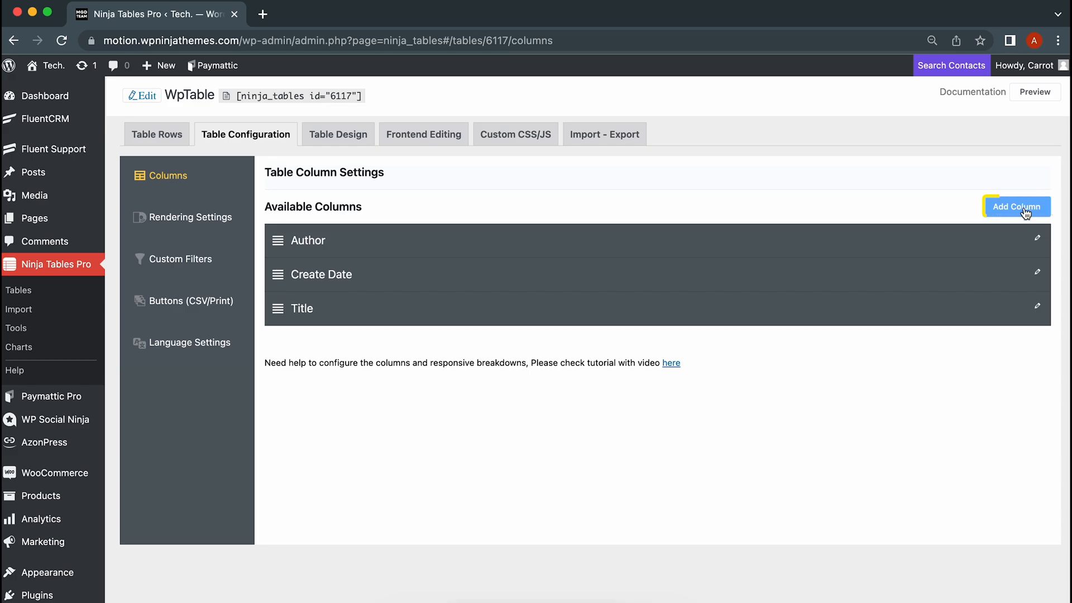
pyautogui.click(1017, 206)
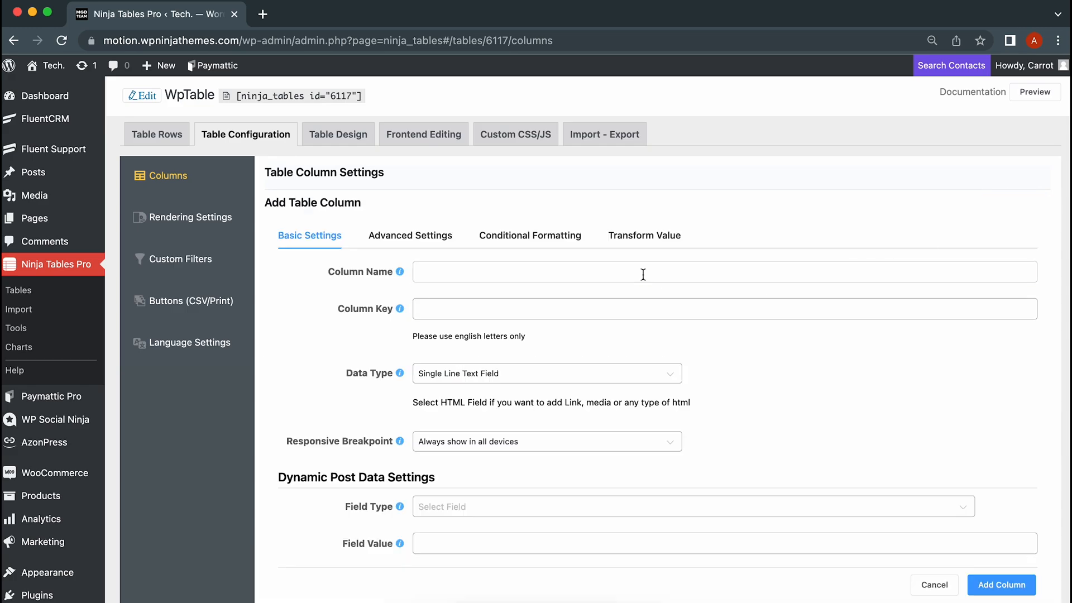
# Add a New column with Text Area data type reading post meta.
pyautogui.click(547, 373)
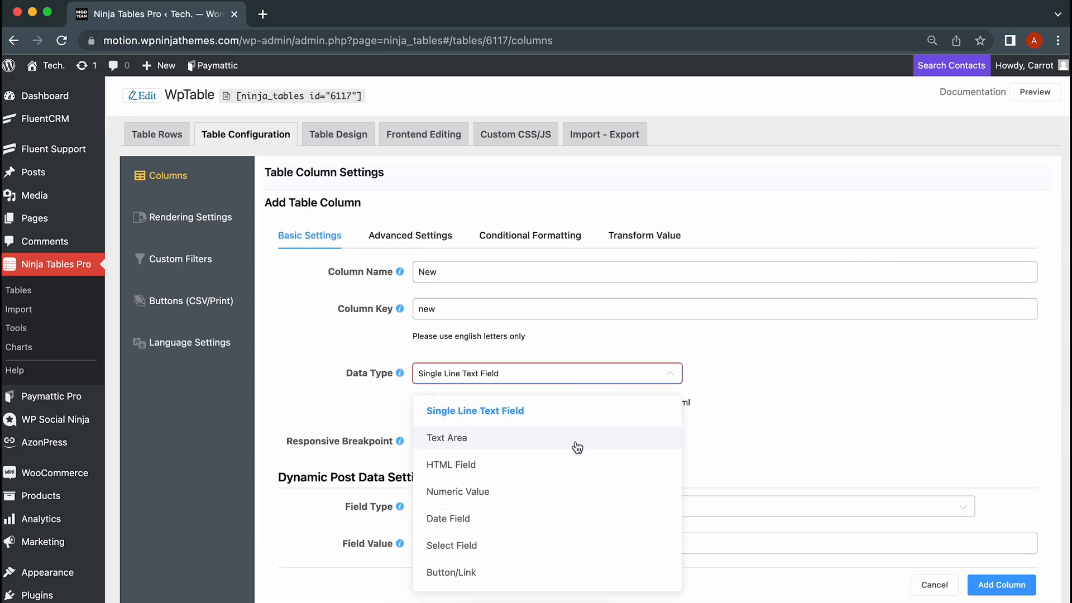
pyautogui.click(446, 438)
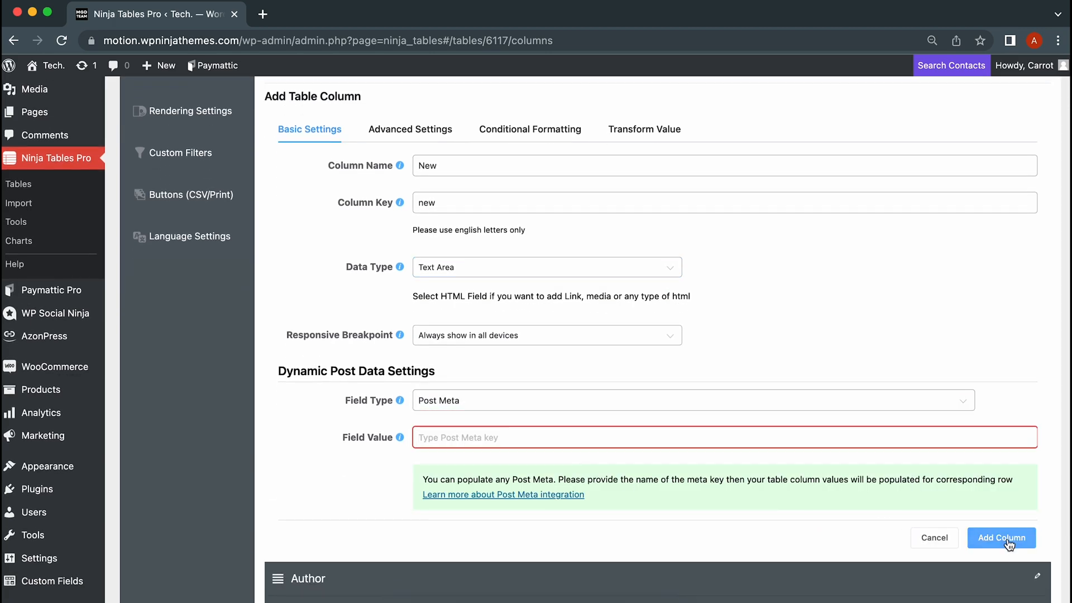
pyautogui.click(1001, 539)
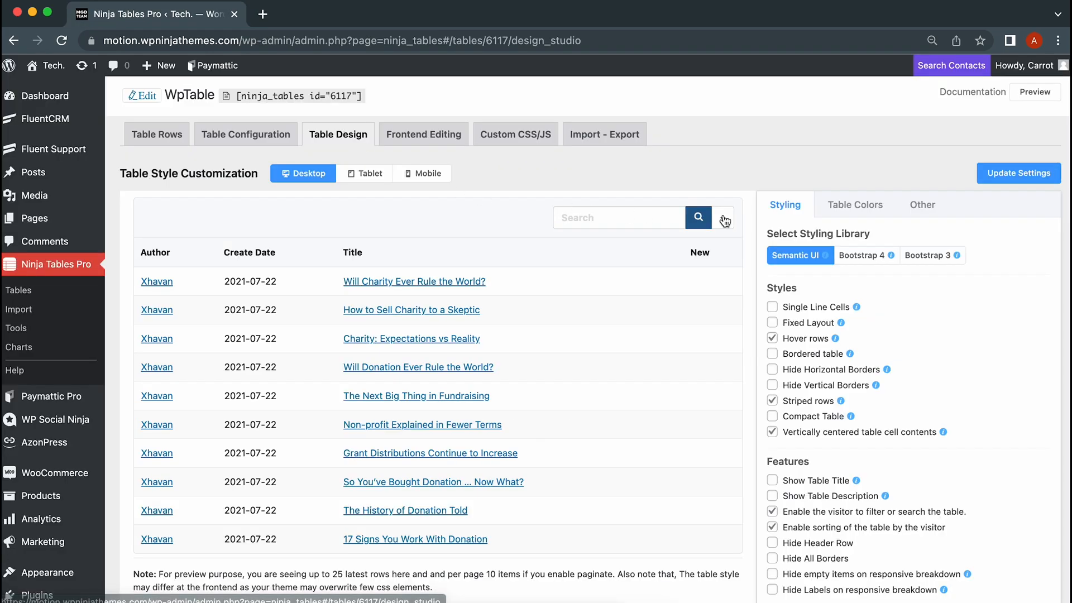
# Apply the Yellow color scheme under Table Design, glancing at Custom CSS.
pyautogui.click(855, 205)
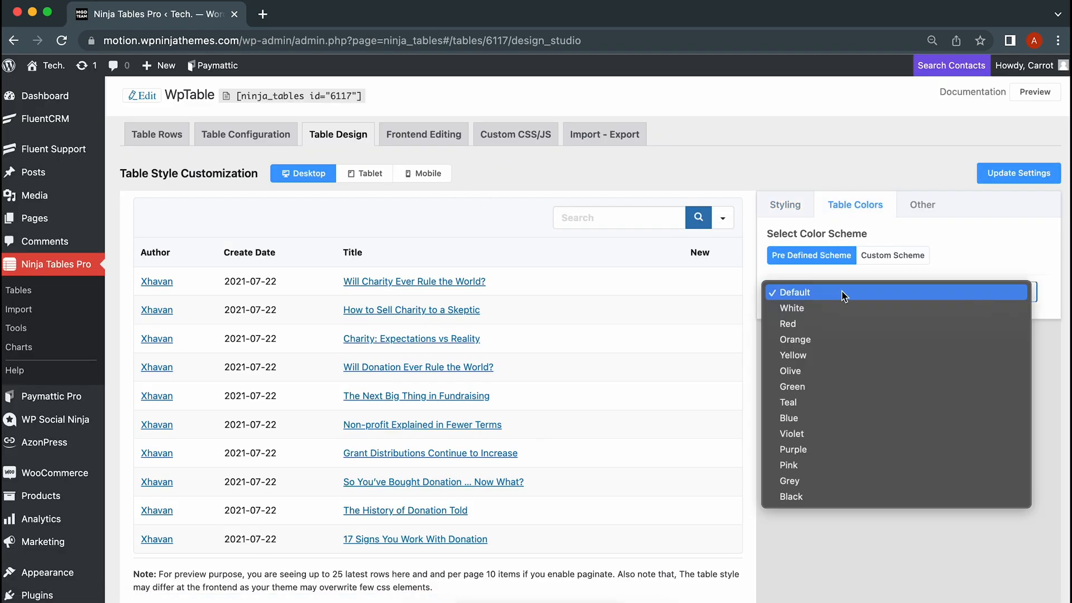
pyautogui.click(793, 355)
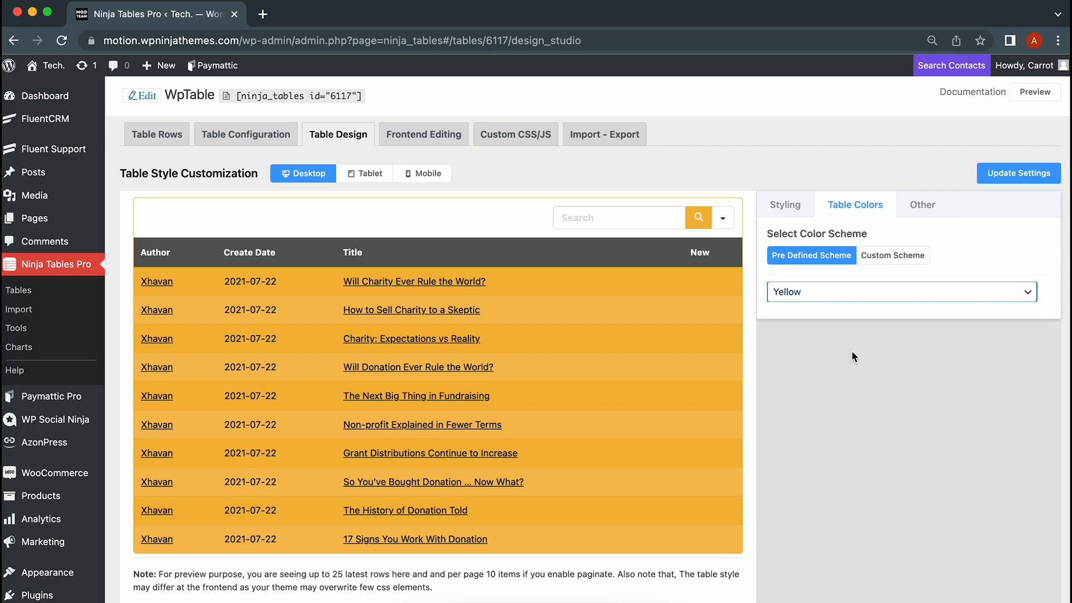
pyautogui.click(515, 133)
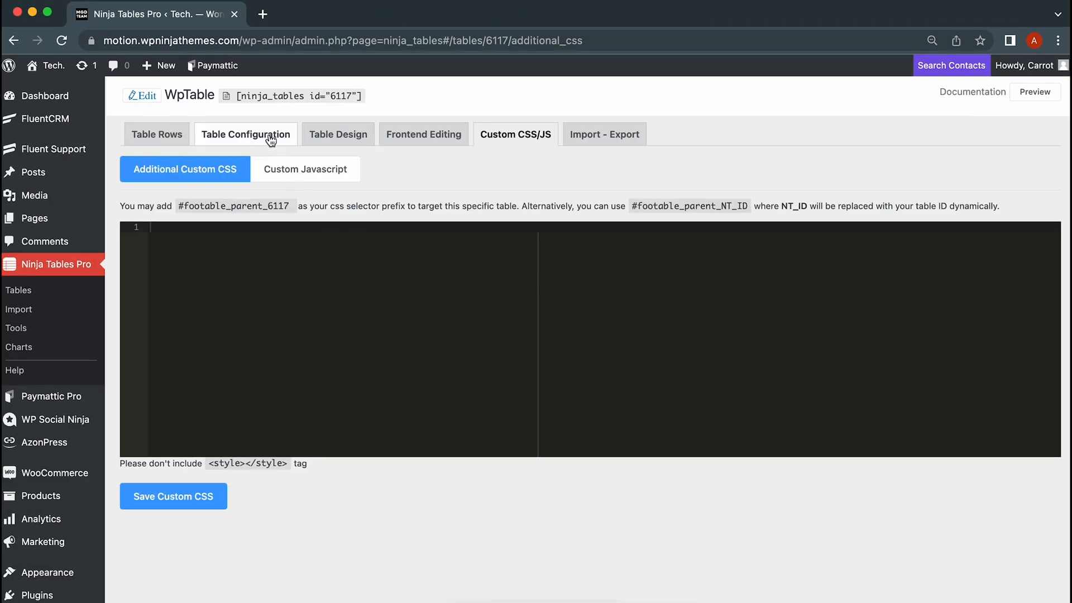
# Delete the New column, visit Import Data, and view the embedded table on a page.
pyautogui.click(245, 133)
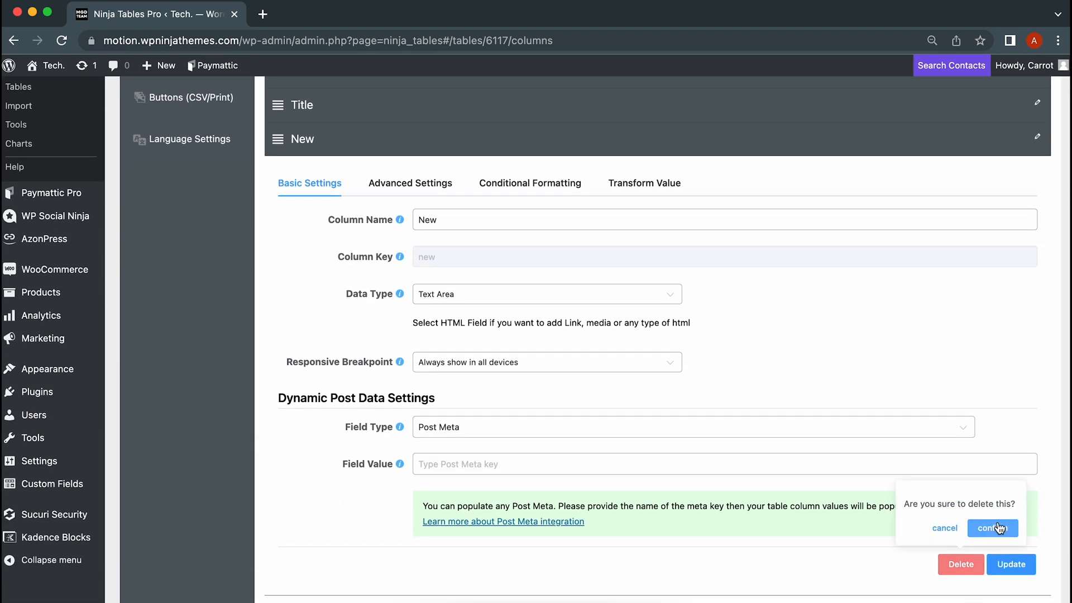
pyautogui.click(992, 528)
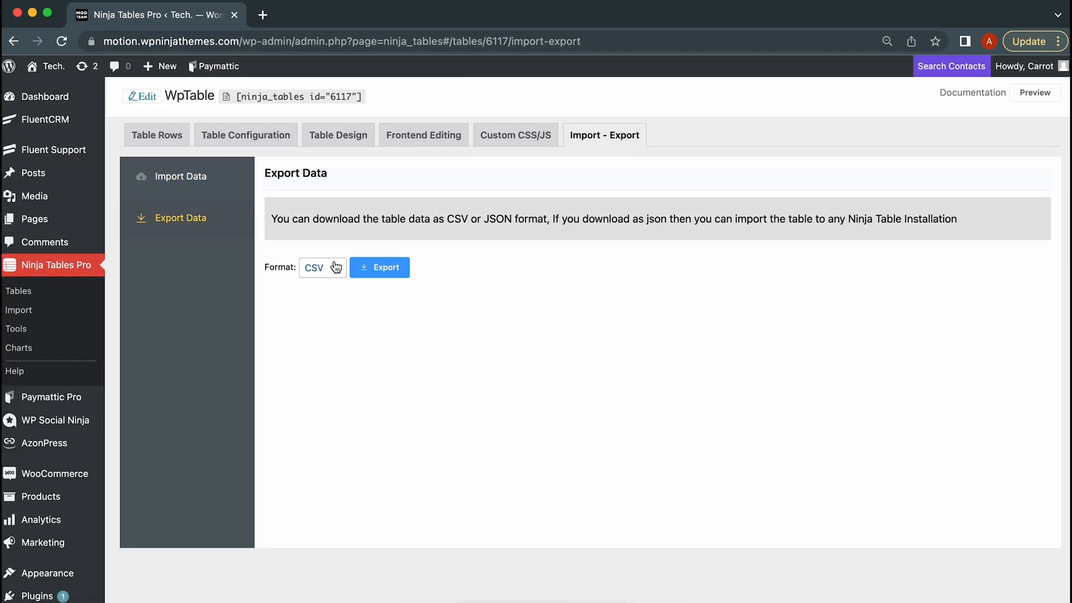
pyautogui.click(181, 177)
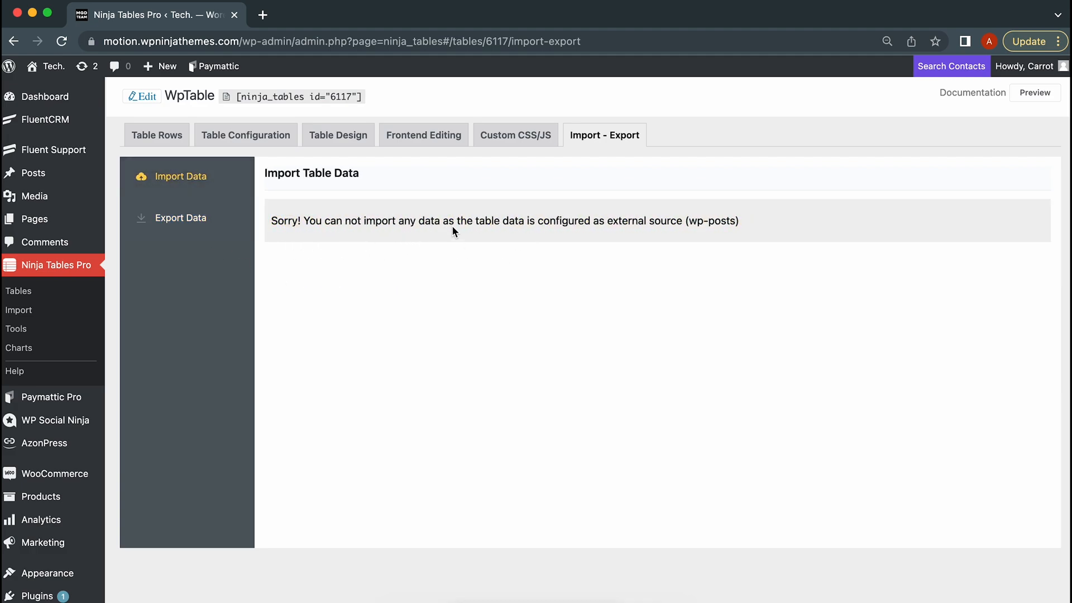
pyautogui.click(1034, 93)
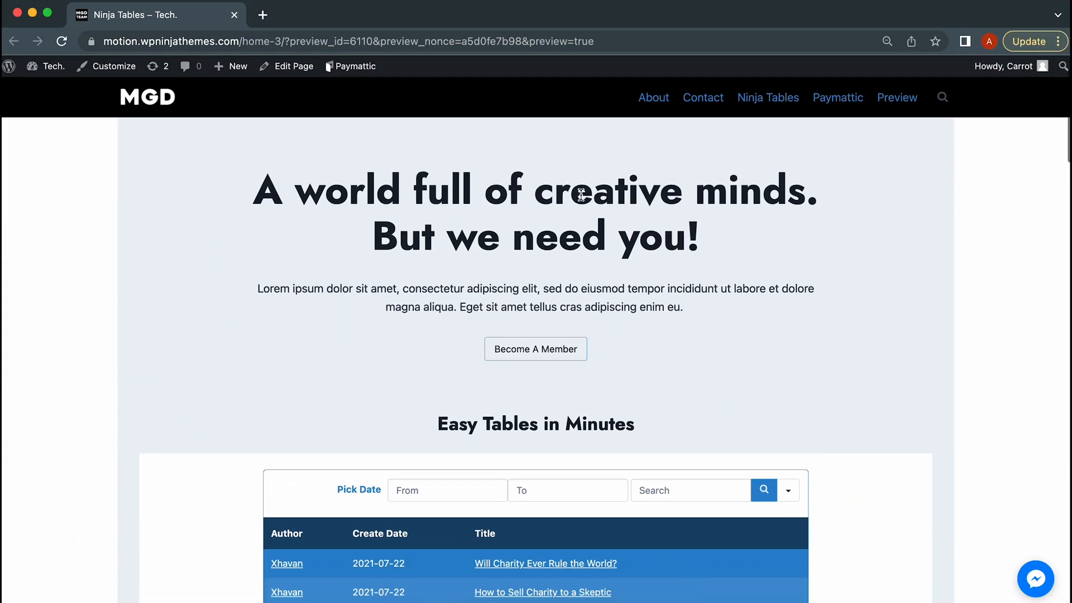
pyautogui.scroll(-3)
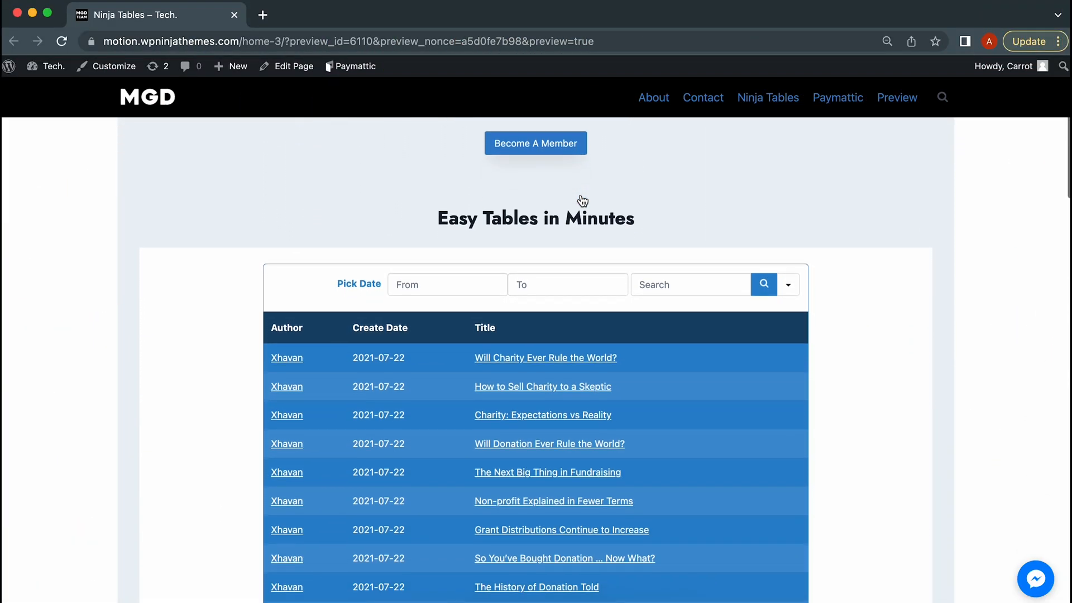
pyautogui.scroll(-3)
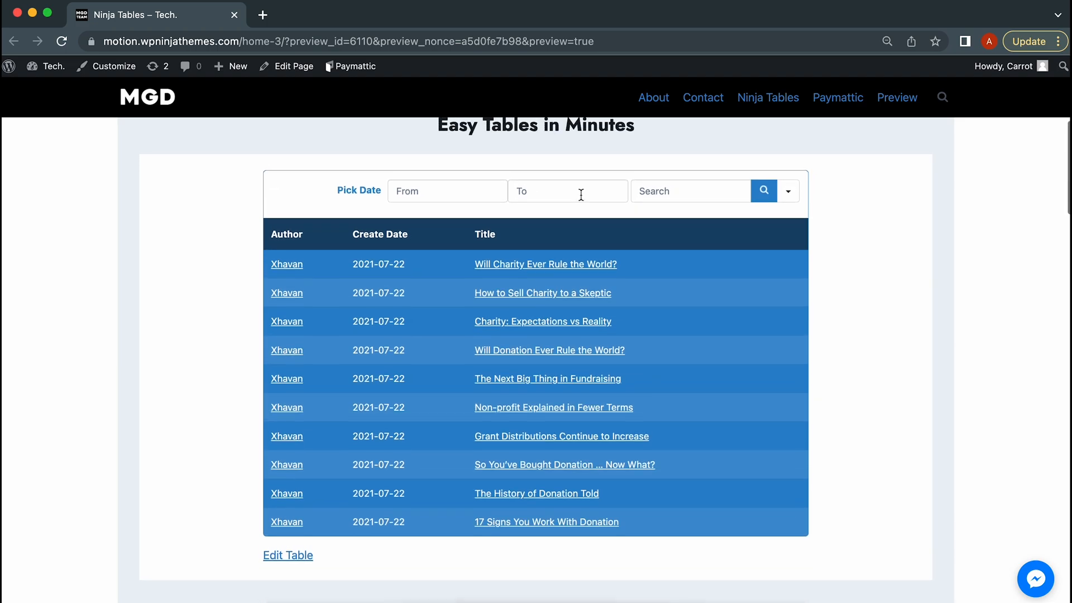